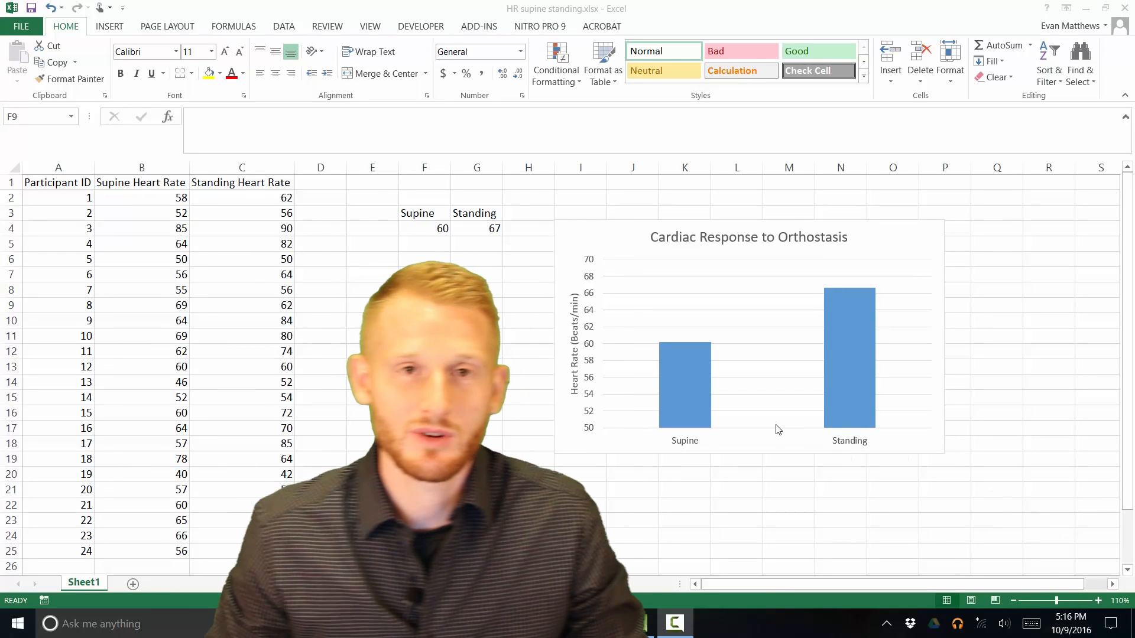
pyautogui.moveTo(778, 429)
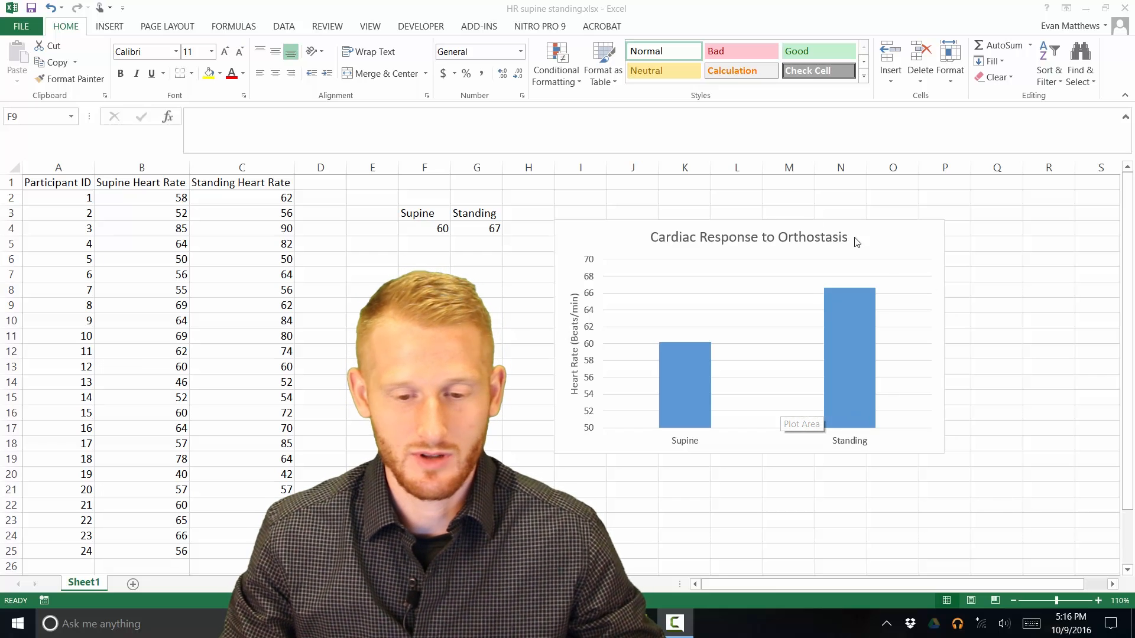
pyautogui.moveTo(95, 323)
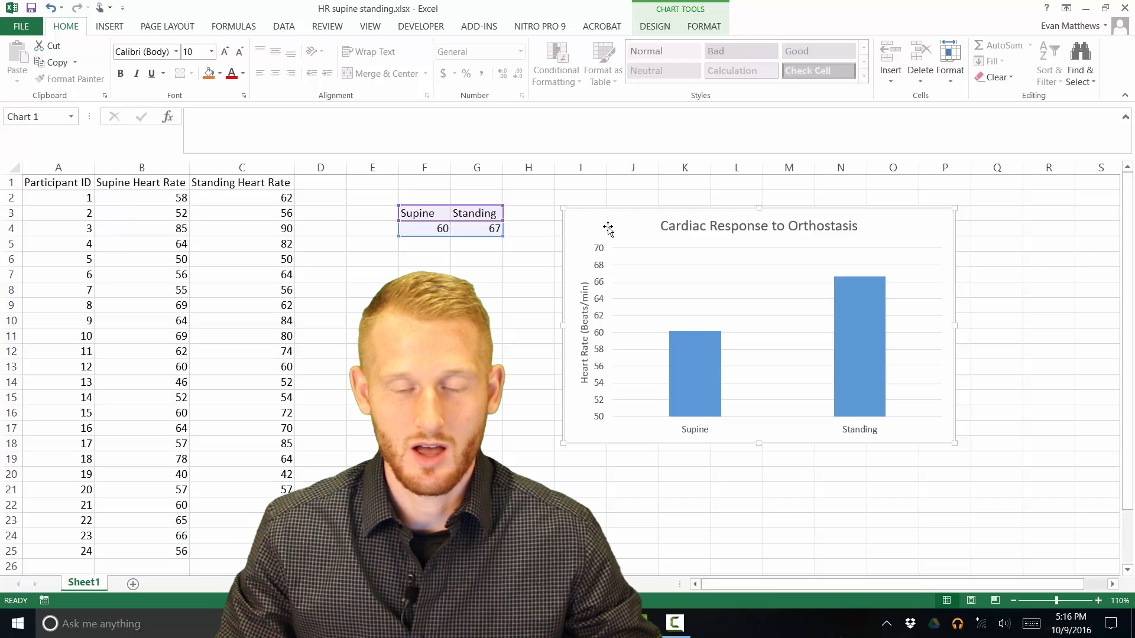
pyautogui.moveTo(581, 282)
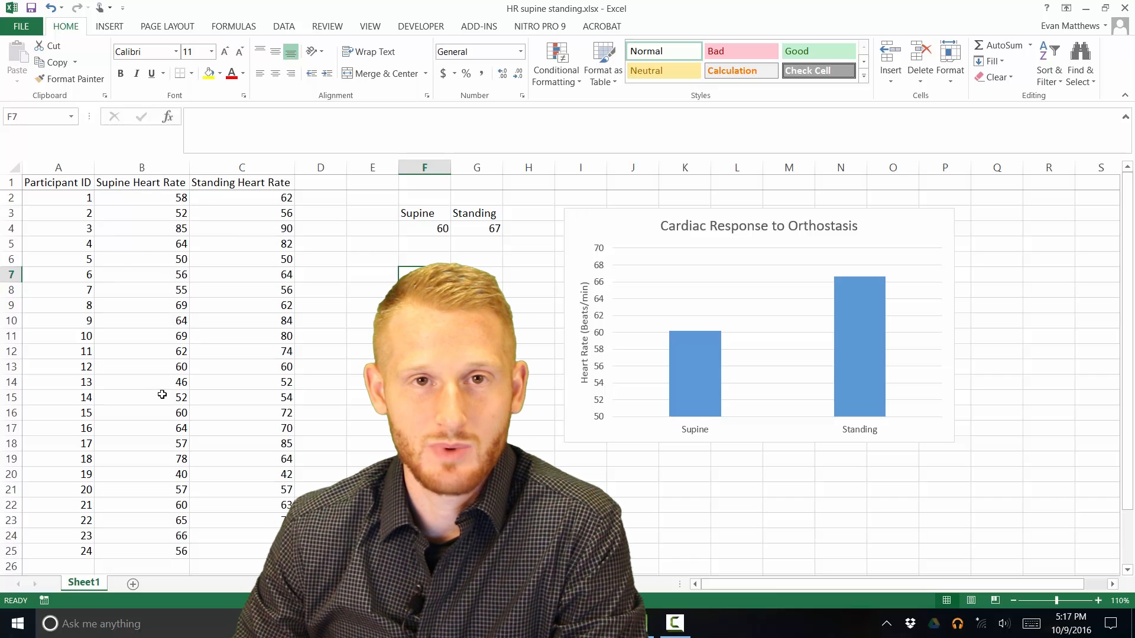
# Step: Enter the label 'T-test' in G5 and start a formula with = in G6
pyautogui.click(141, 166)
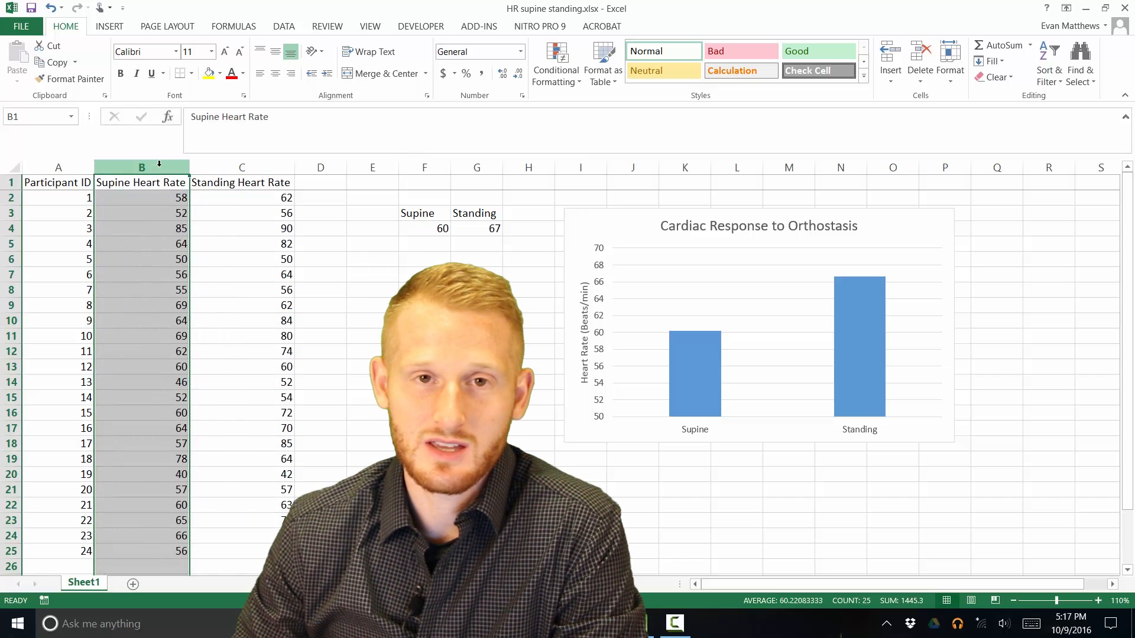
pyautogui.click(241, 166)
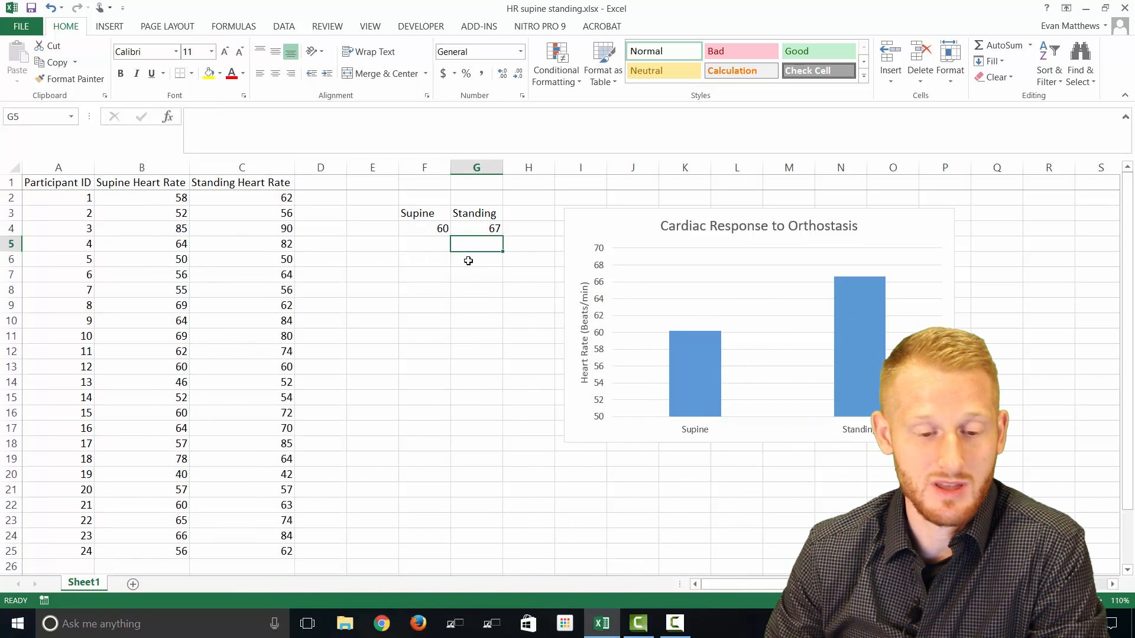
pyautogui.write('t')
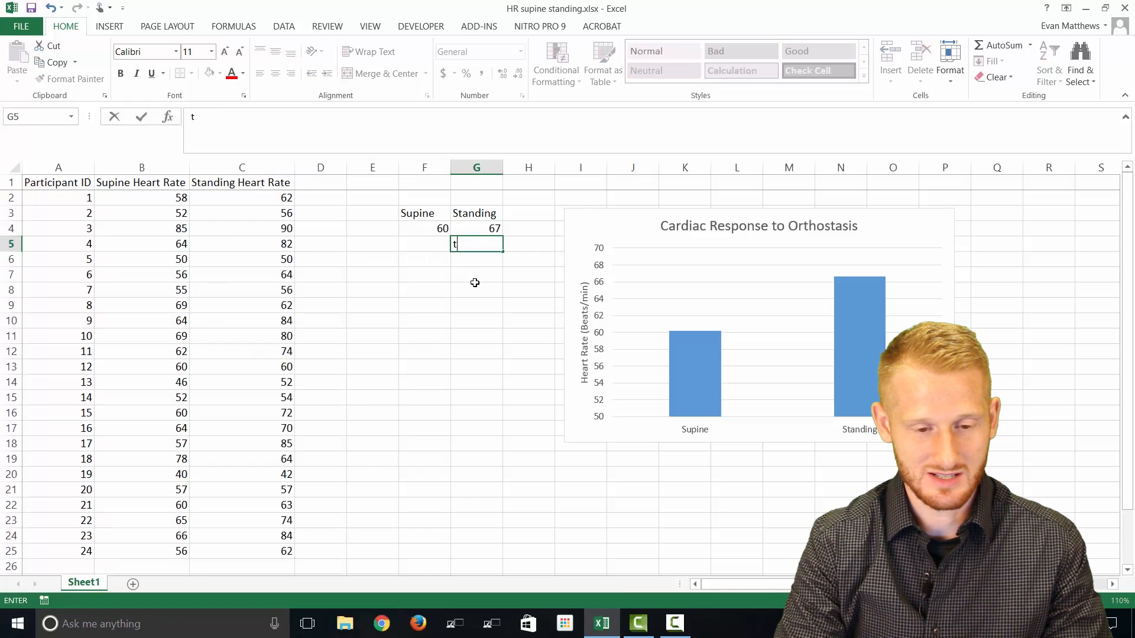
pyautogui.write('-te')
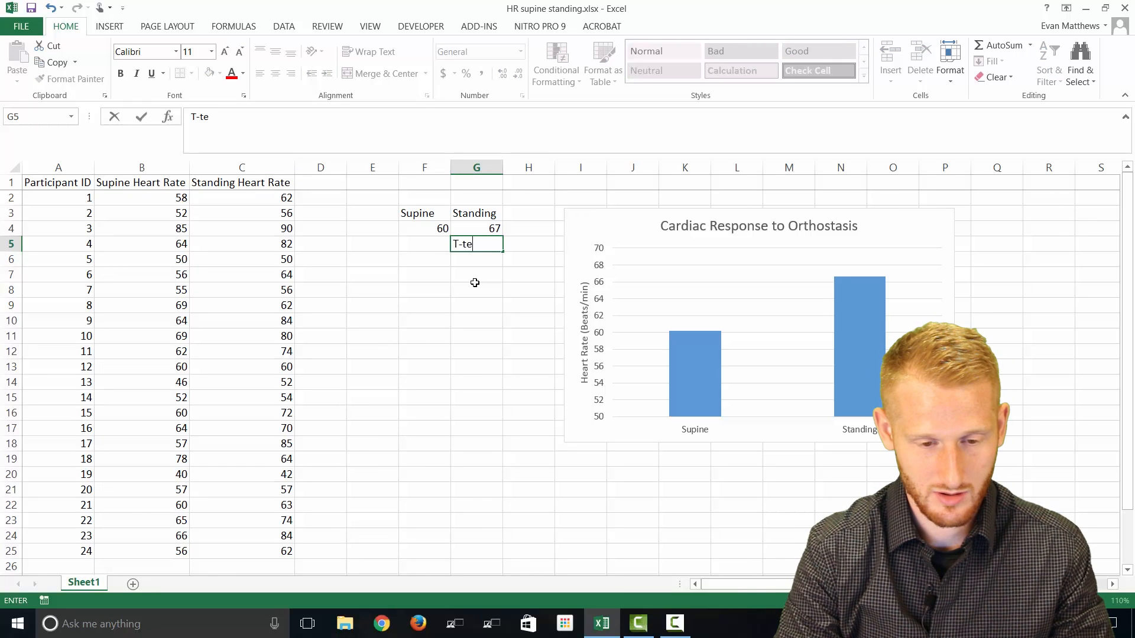
pyautogui.press('enter')
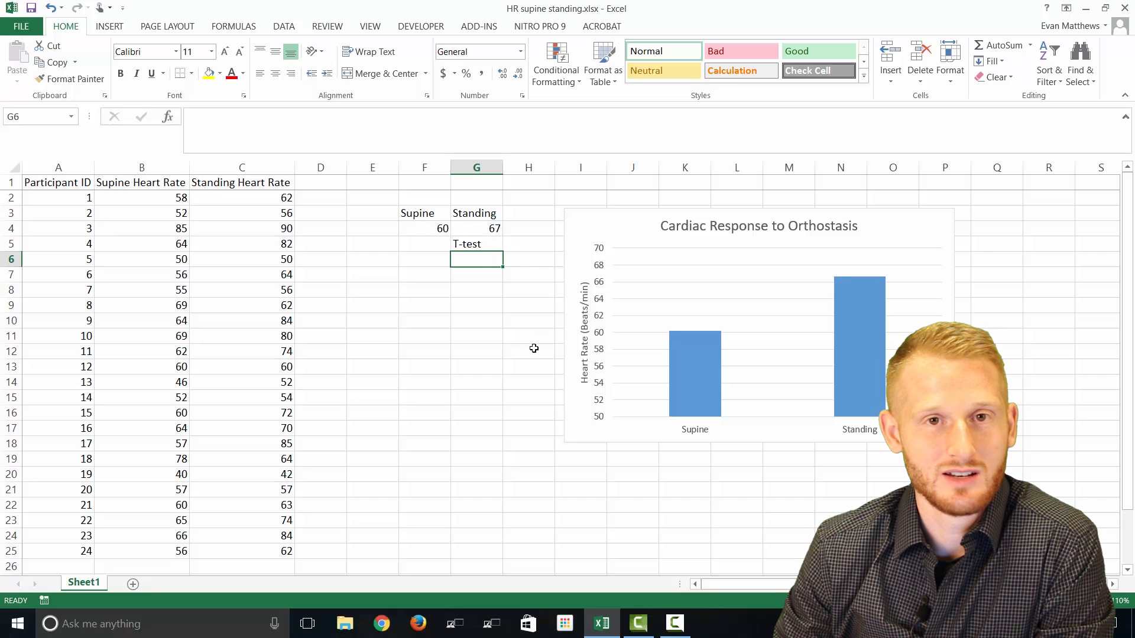
pyautogui.moveTo(635, 326)
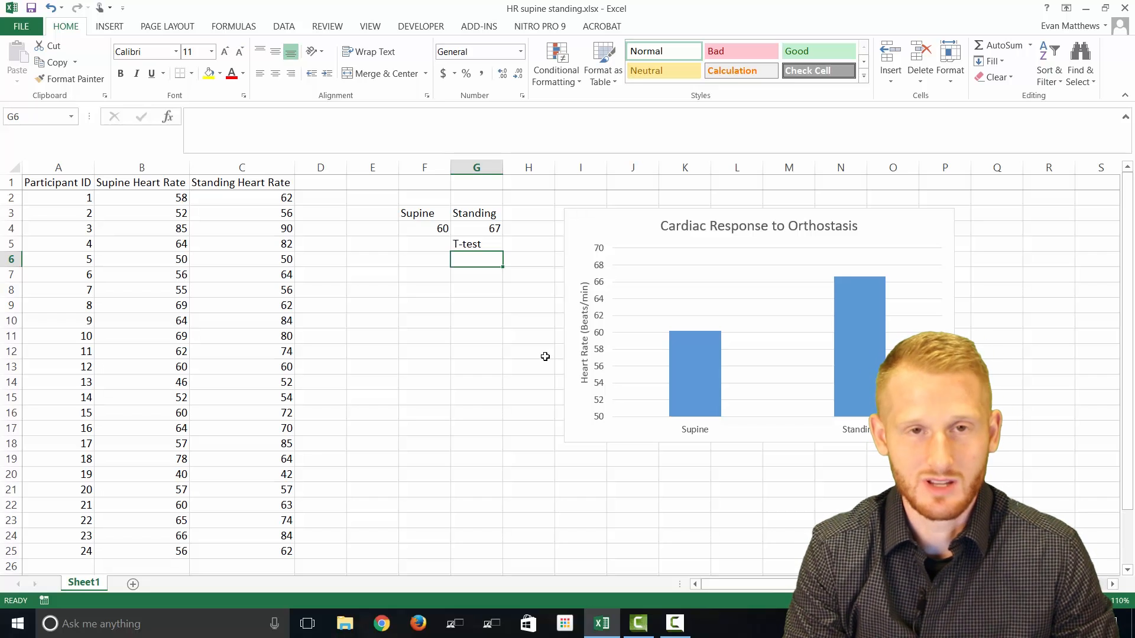
pyautogui.write('=')
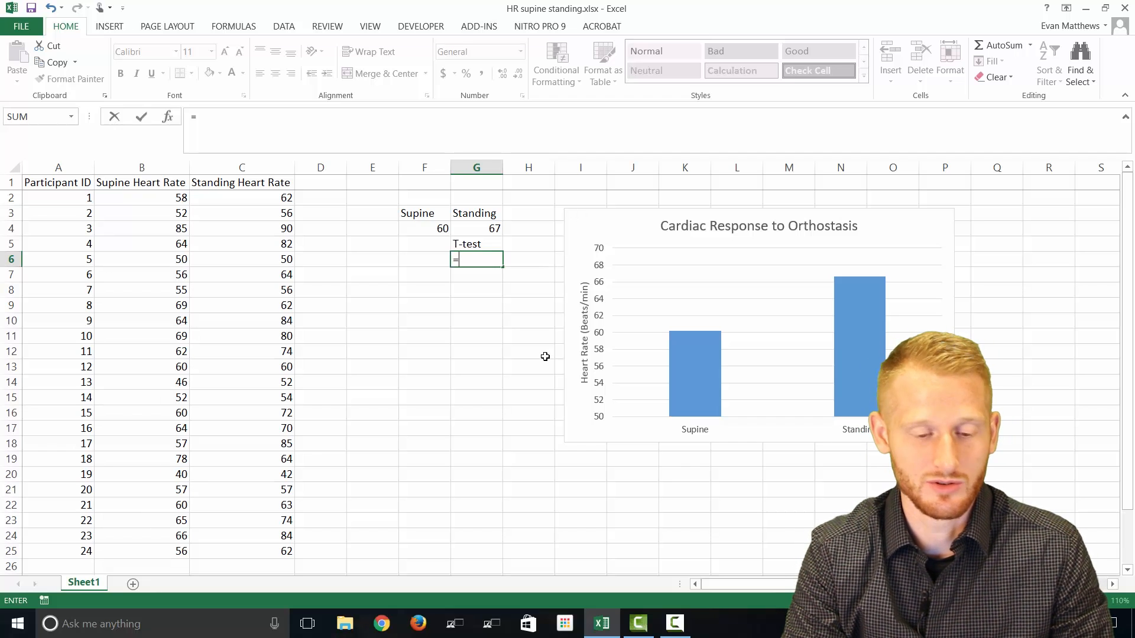
# Step: Extend the G6 formula to =t.test( so its arguments can be entered
pyautogui.write('t')
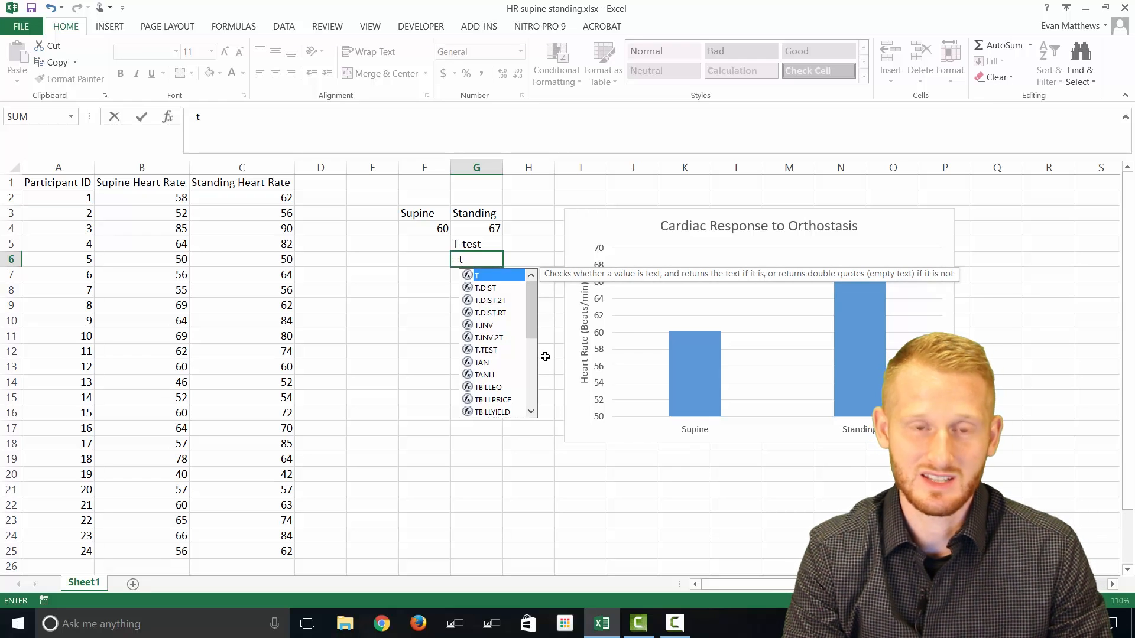
pyautogui.write('.te')
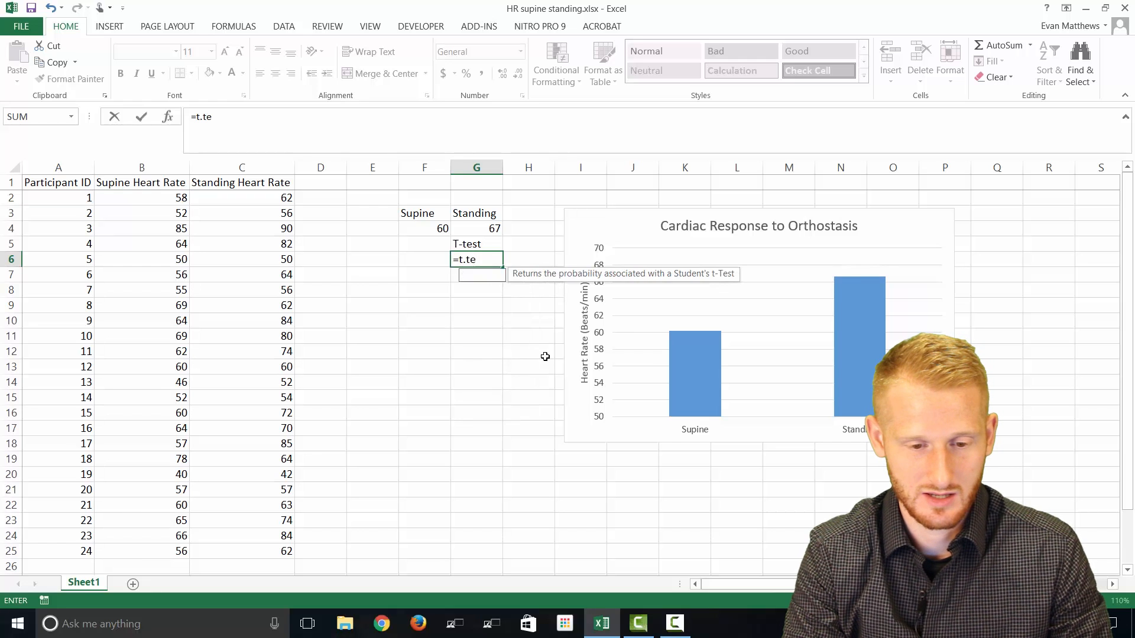
pyautogui.write('st(')
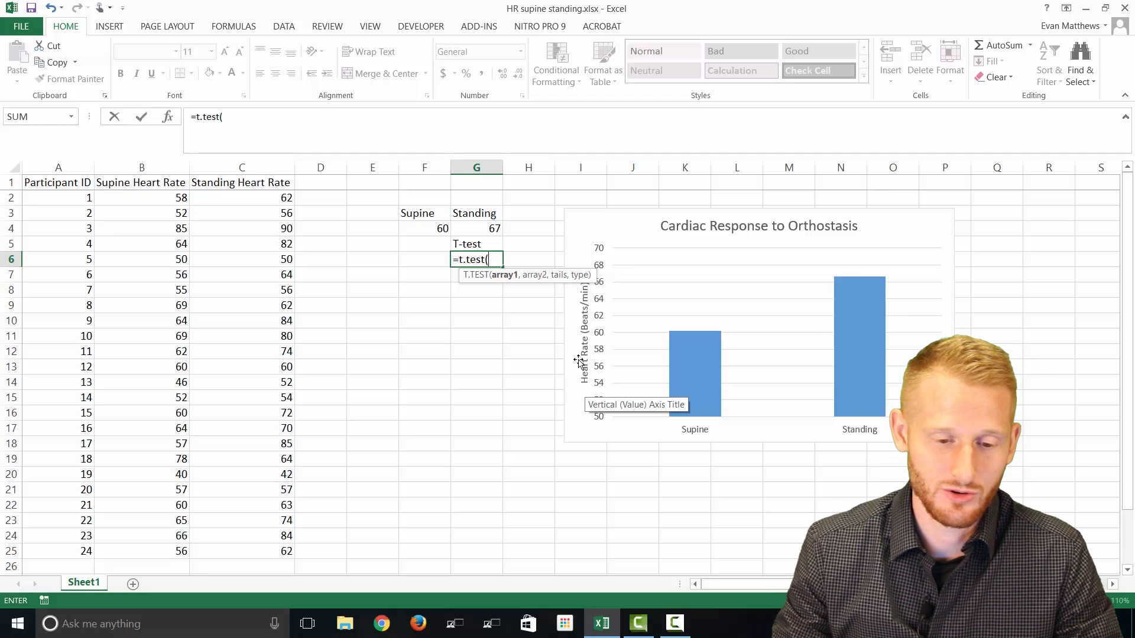
pyautogui.moveTo(500, 291)
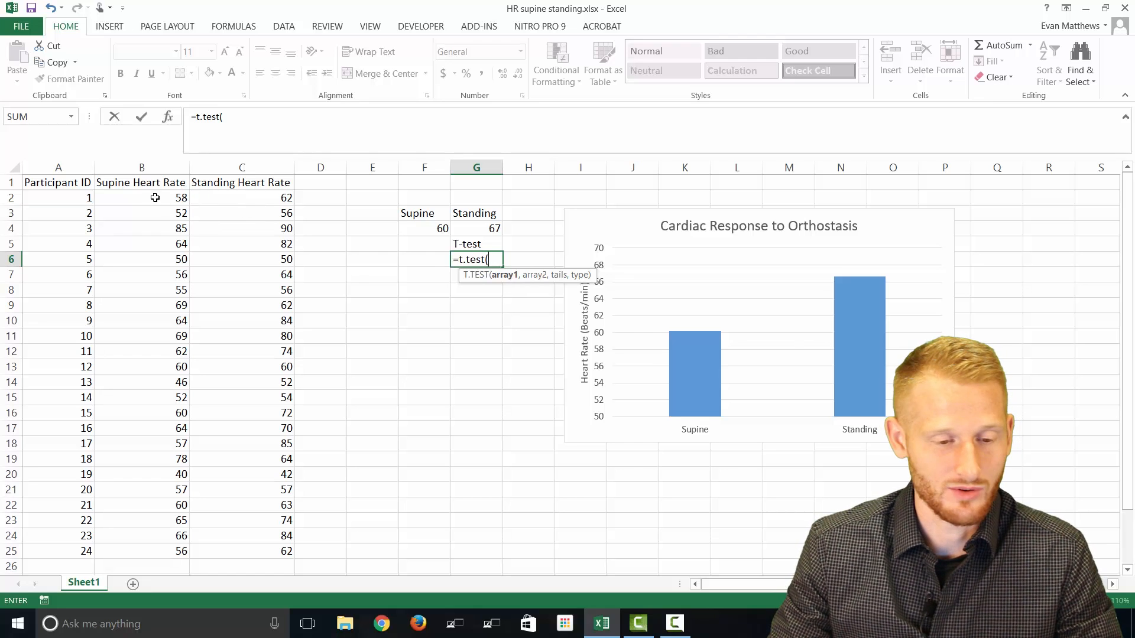
# Step: Supply supine rates B2:B25 and standing rates C2:C25 as the two T.TEST arrays
pyautogui.moveTo(141, 198); pyautogui.dragTo(141, 213)
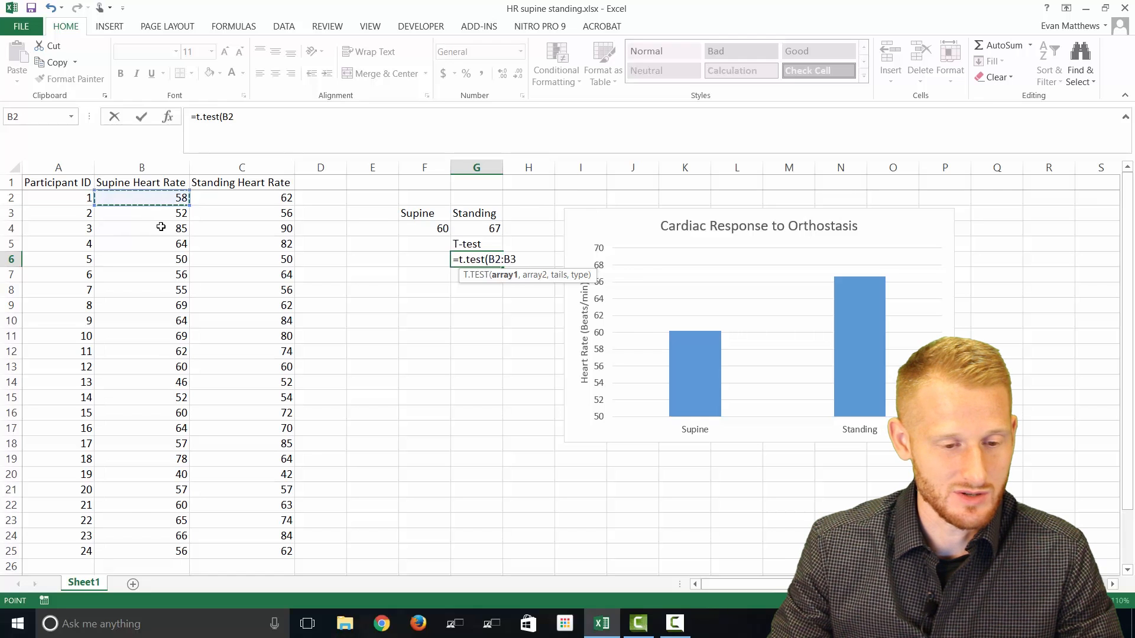
pyautogui.moveTo(142, 197); pyautogui.dragTo(141, 551)
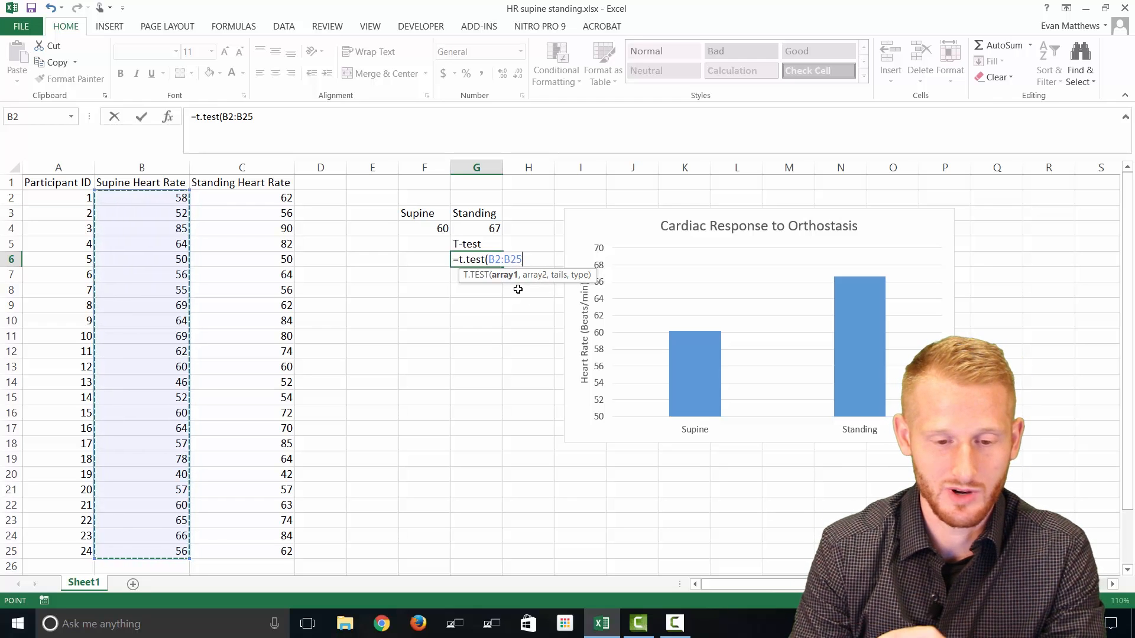
pyautogui.write(',')
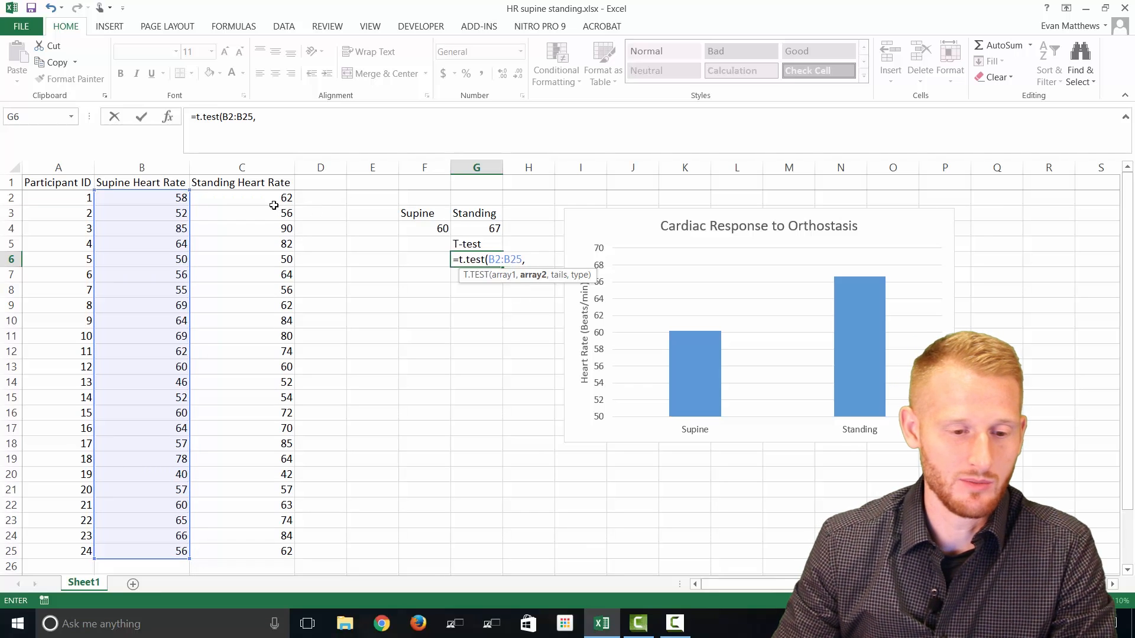
pyautogui.click(241, 198)
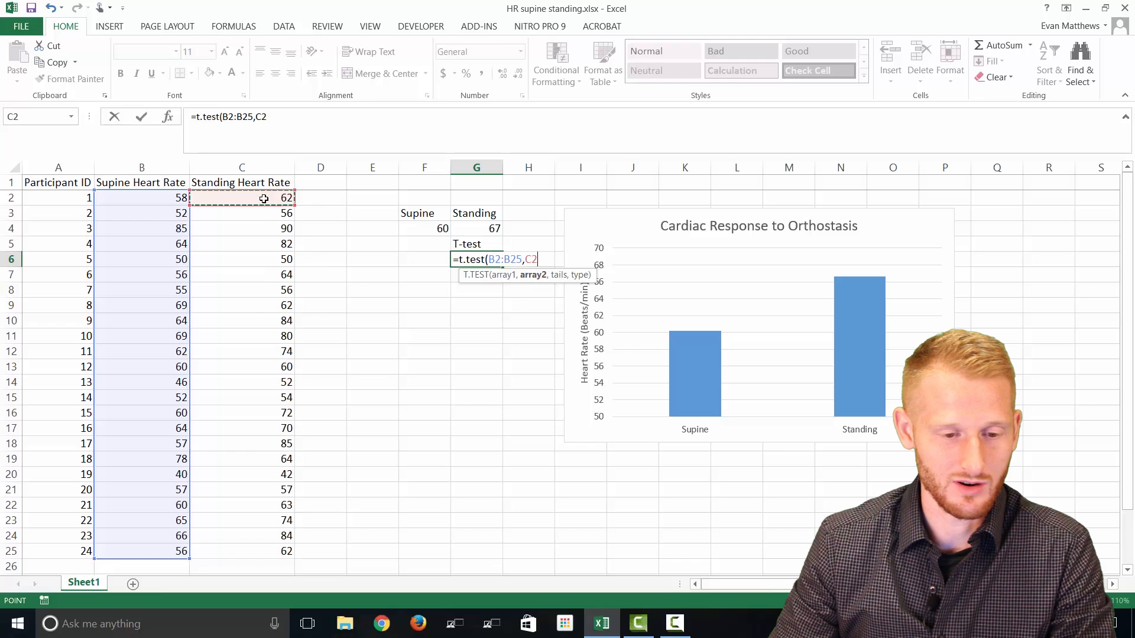
pyautogui.moveTo(241, 198); pyautogui.dragTo(268, 551)
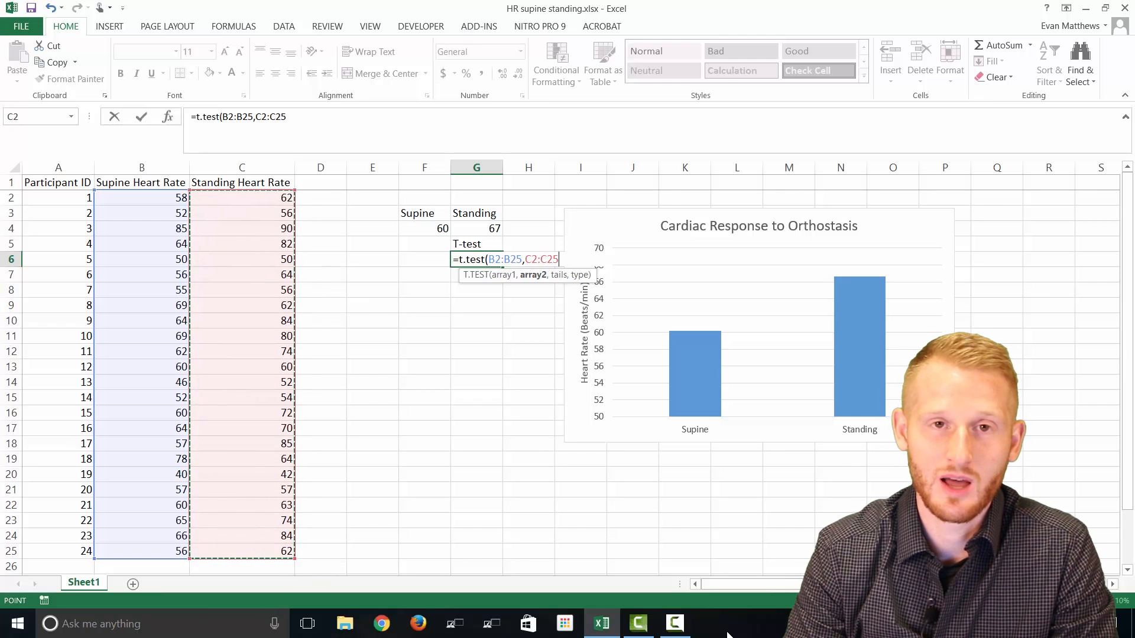
pyautogui.write(',')
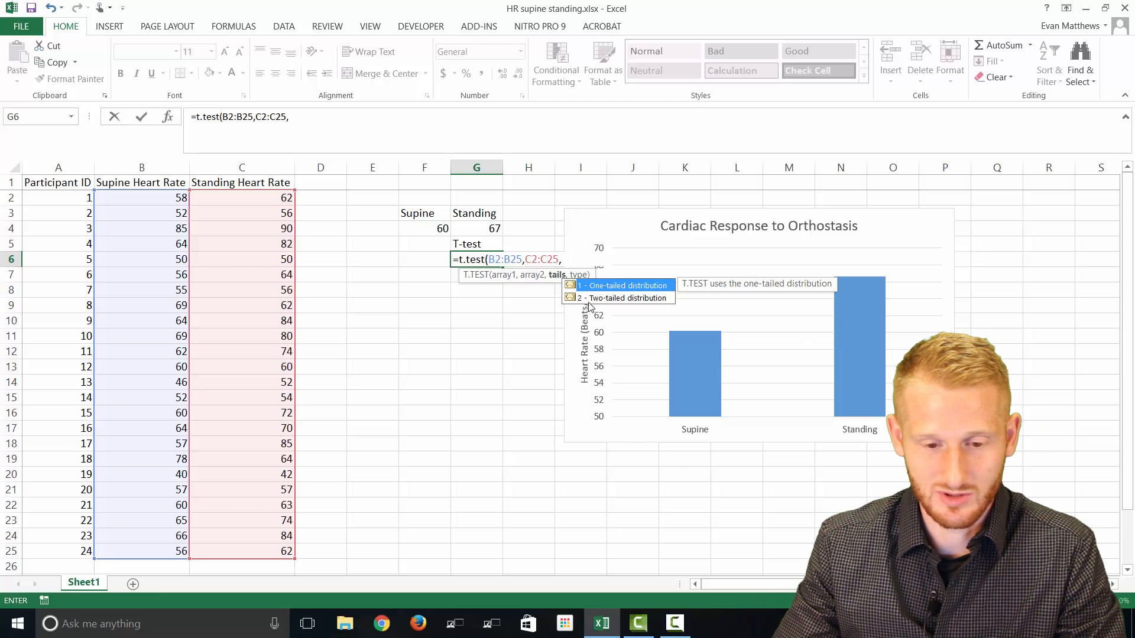
pyautogui.moveTo(620, 396)
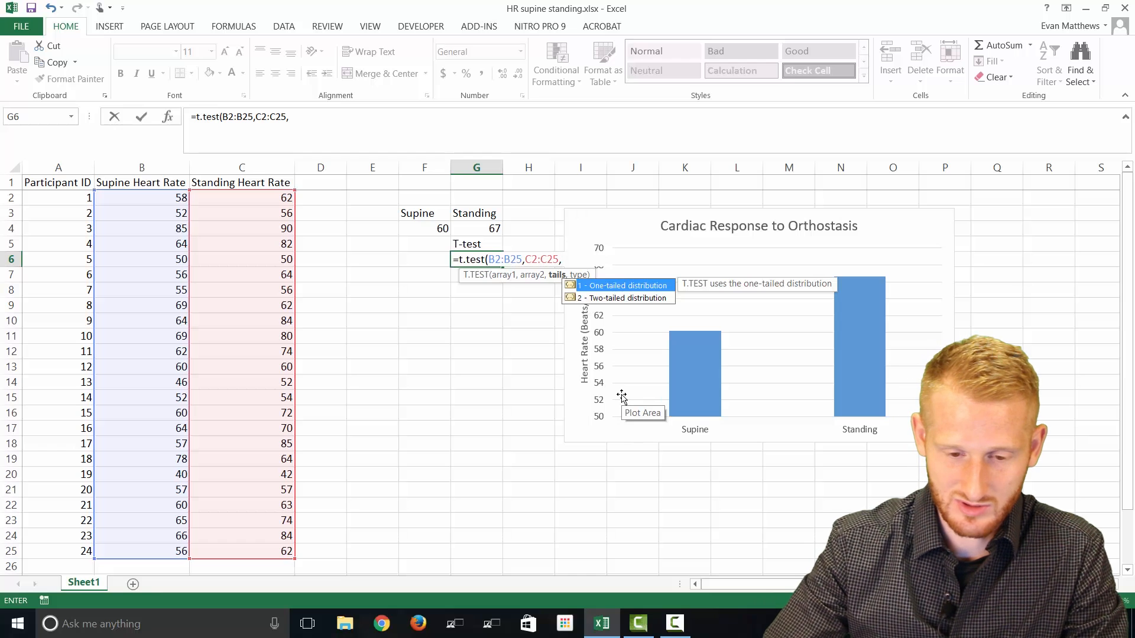
# Step: Enter 2 as the tails argument for a two-tailed distribution
pyautogui.write('2,')
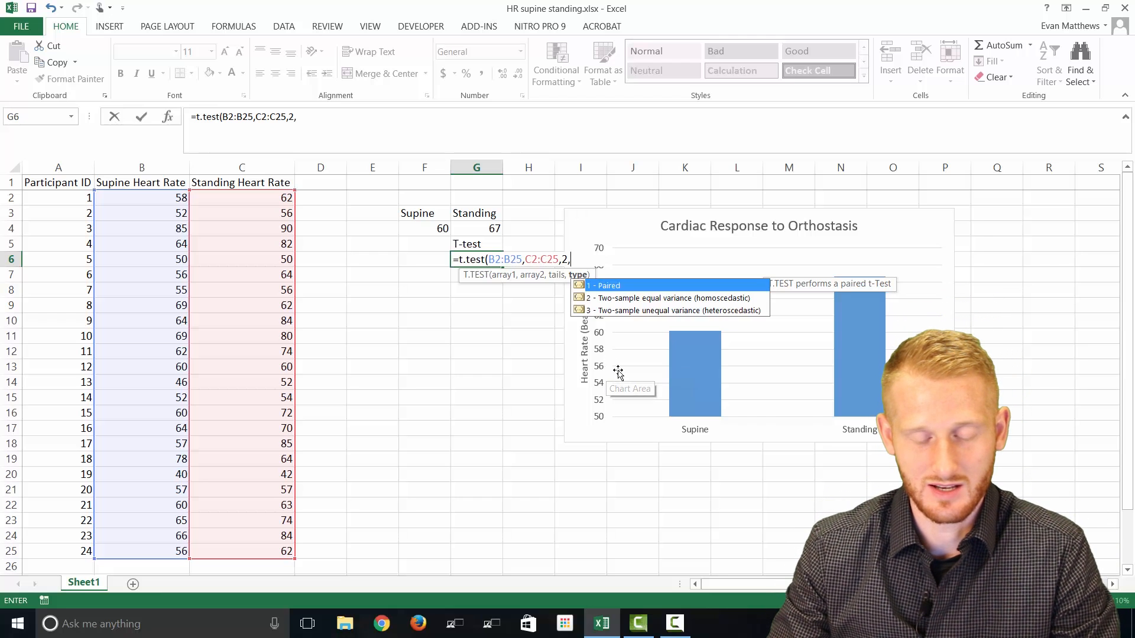
pyautogui.moveTo(624, 286)
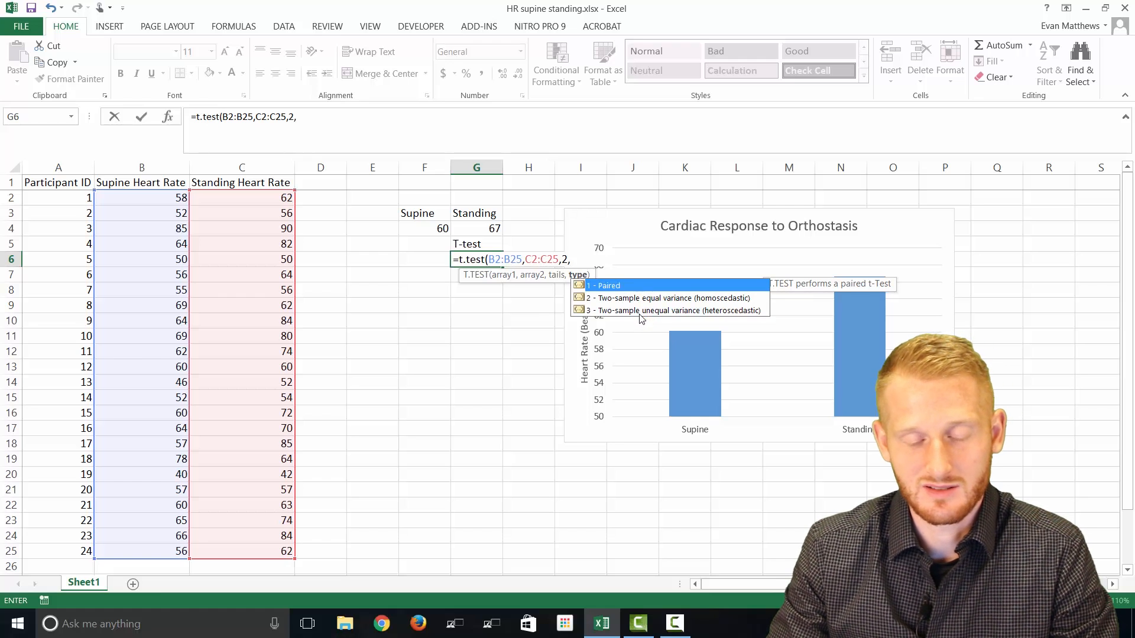
pyautogui.moveTo(576, 368)
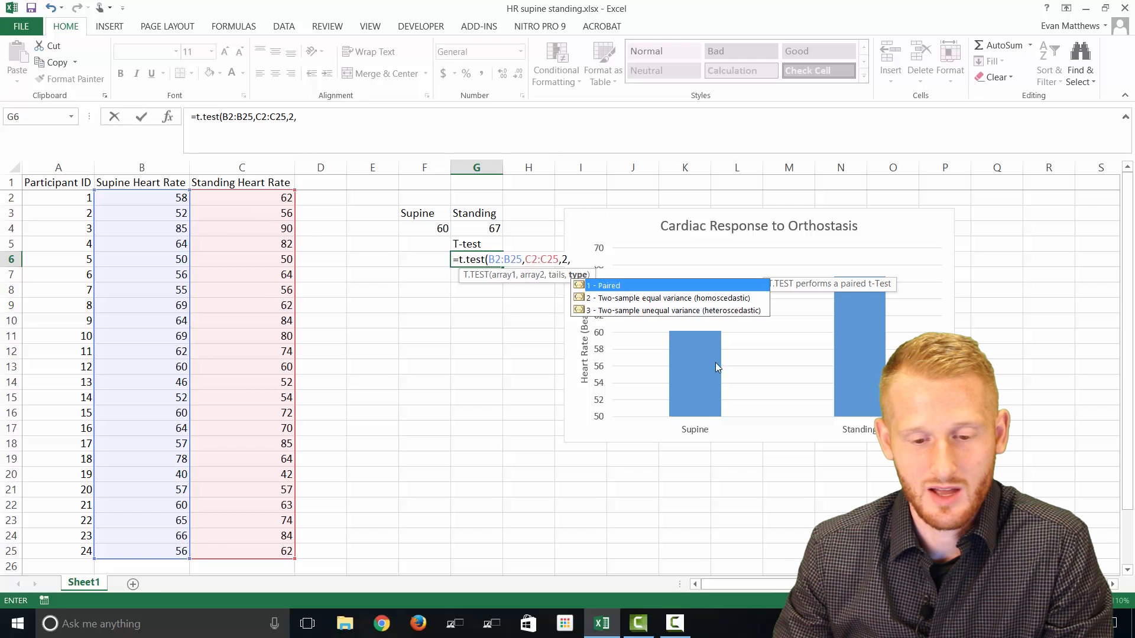
pyautogui.moveTo(673, 323)
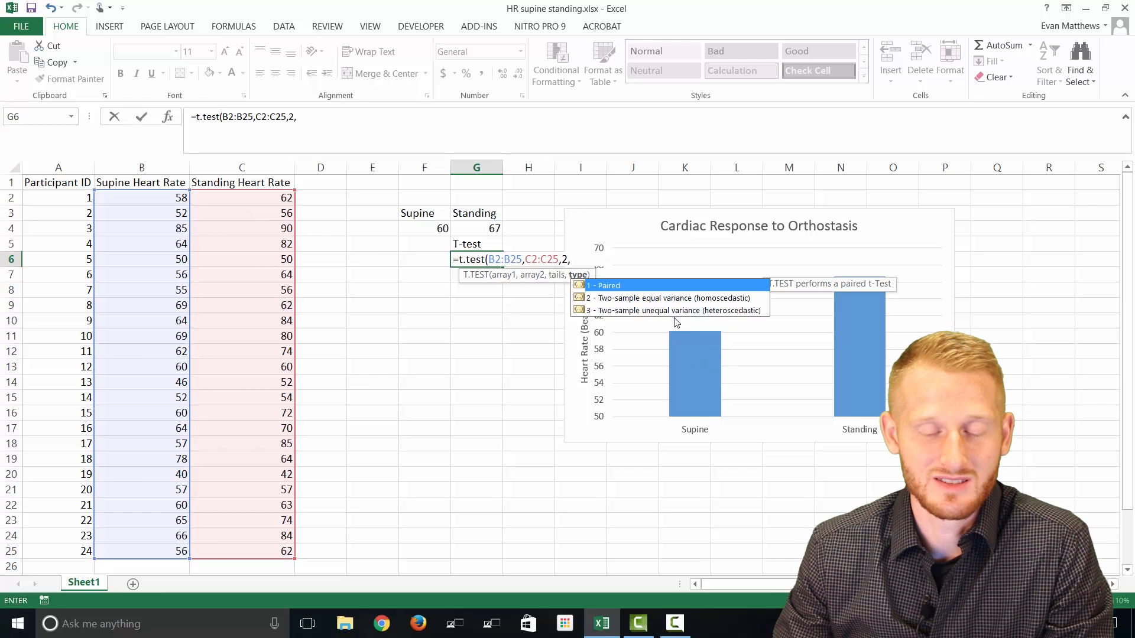
pyautogui.moveTo(675, 326)
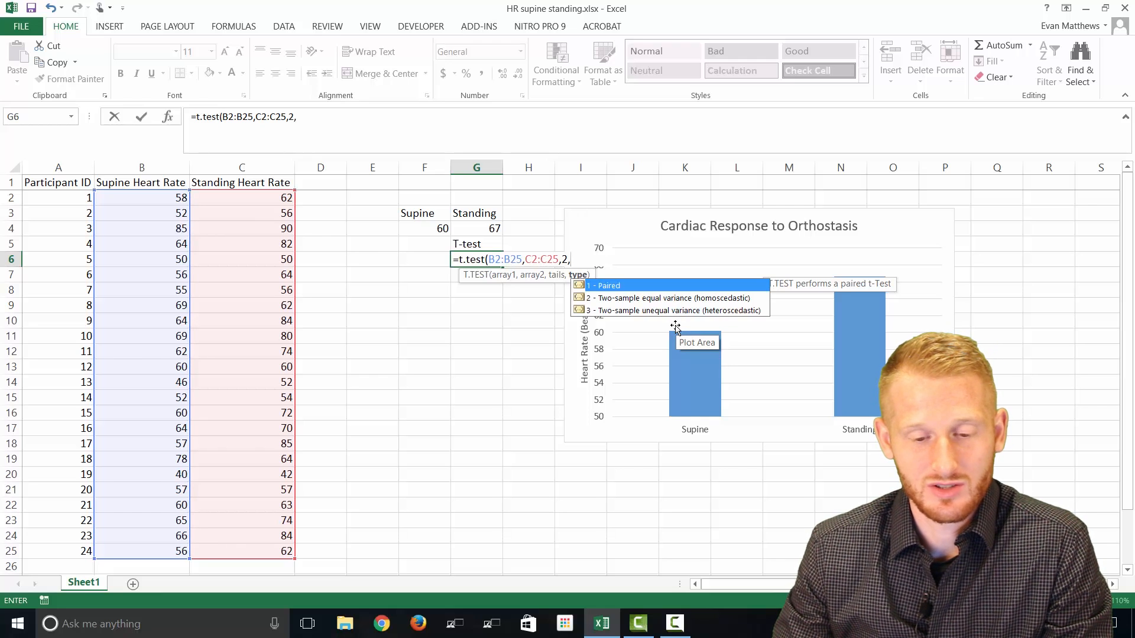
pyautogui.moveTo(675, 324)
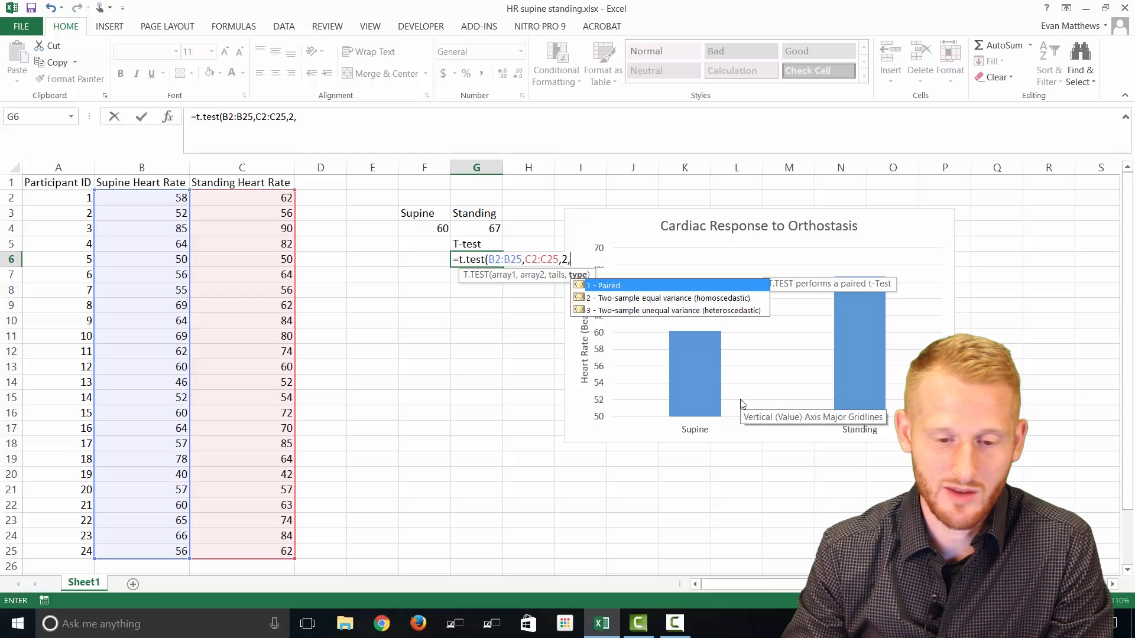
# Step: Enter type 1 (Paired) and close the formula, returning p-value 0.001902
pyautogui.write('1')
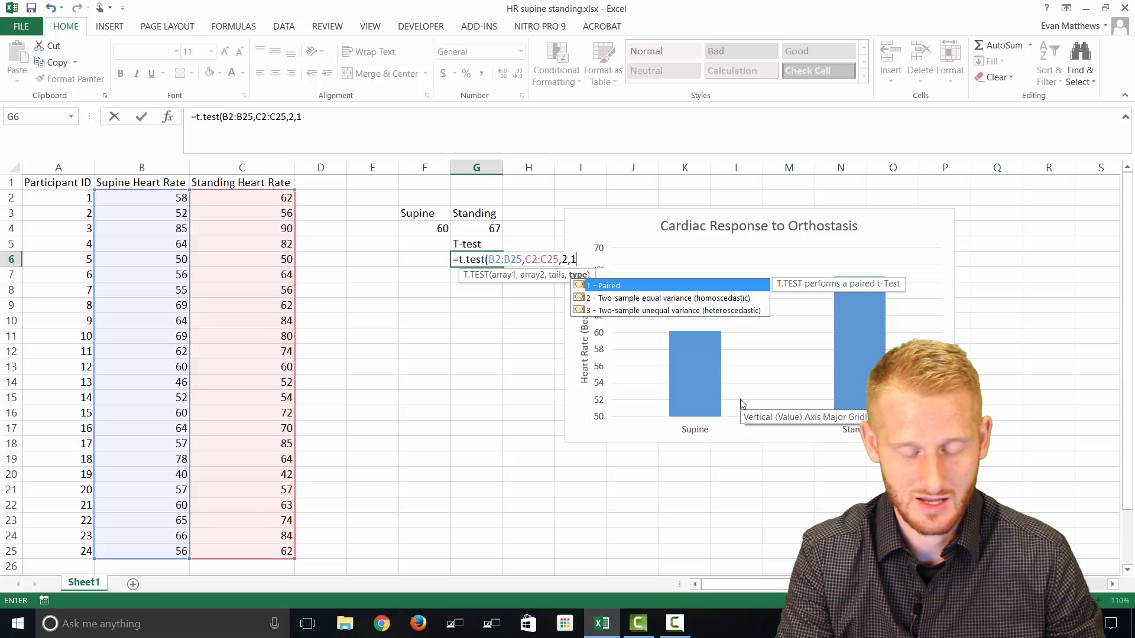
pyautogui.write(')')
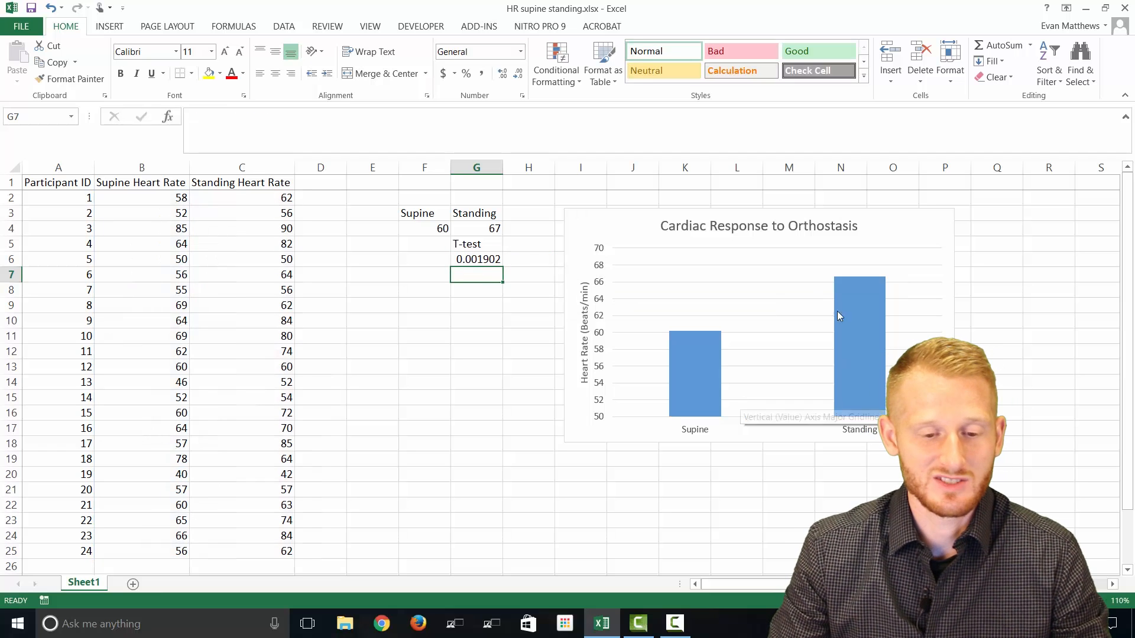
pyautogui.moveTo(489, 283)
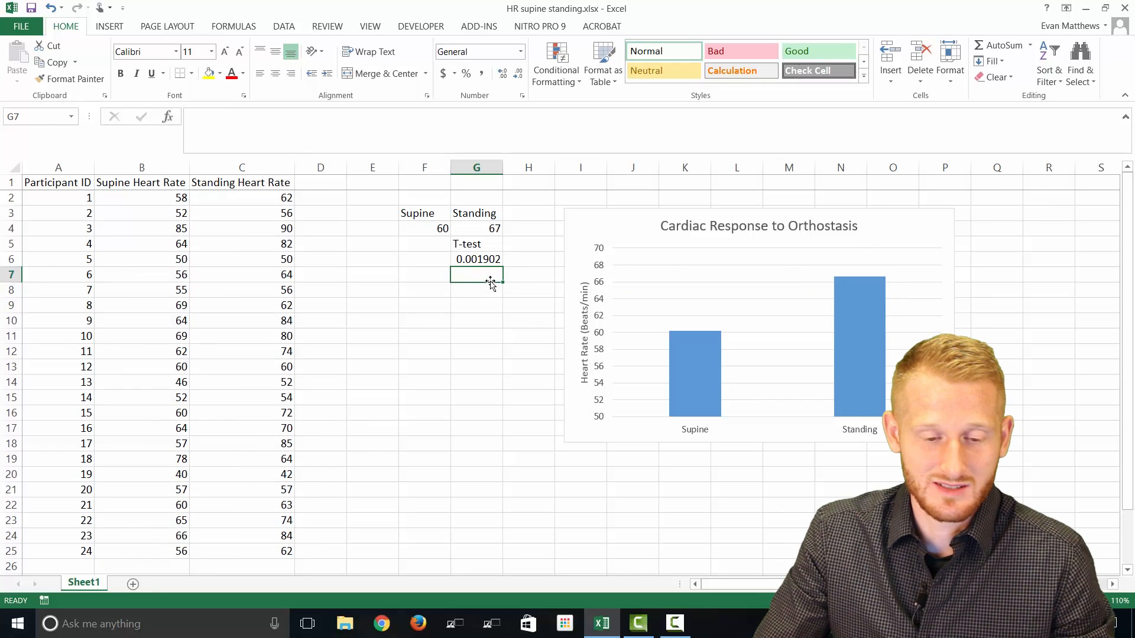
pyautogui.click(476, 259)
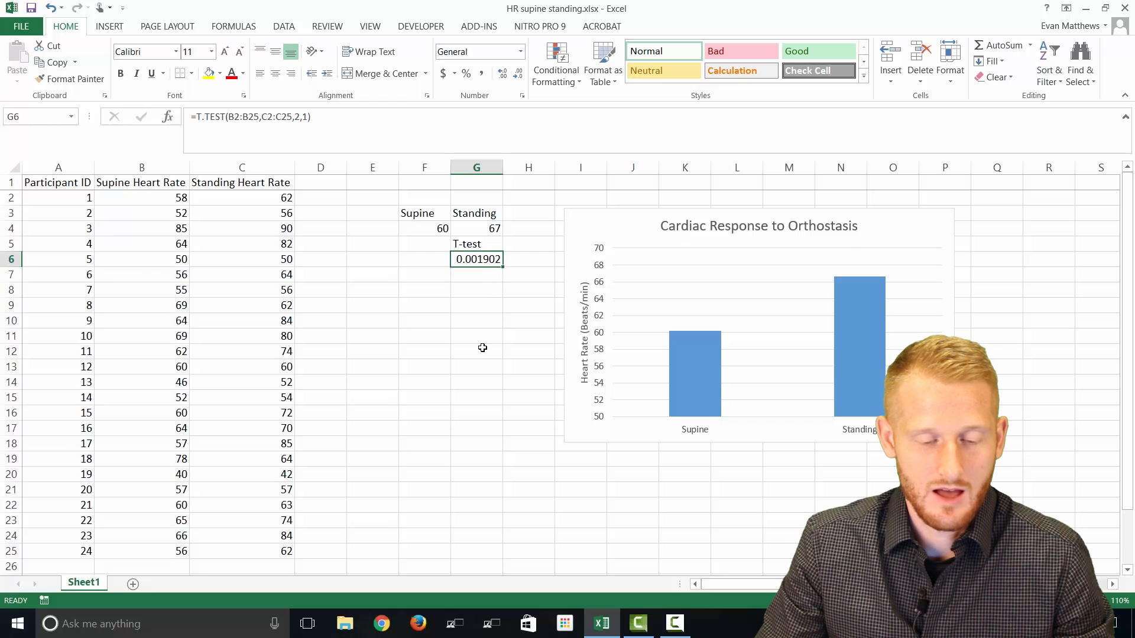
pyautogui.moveTo(483, 276)
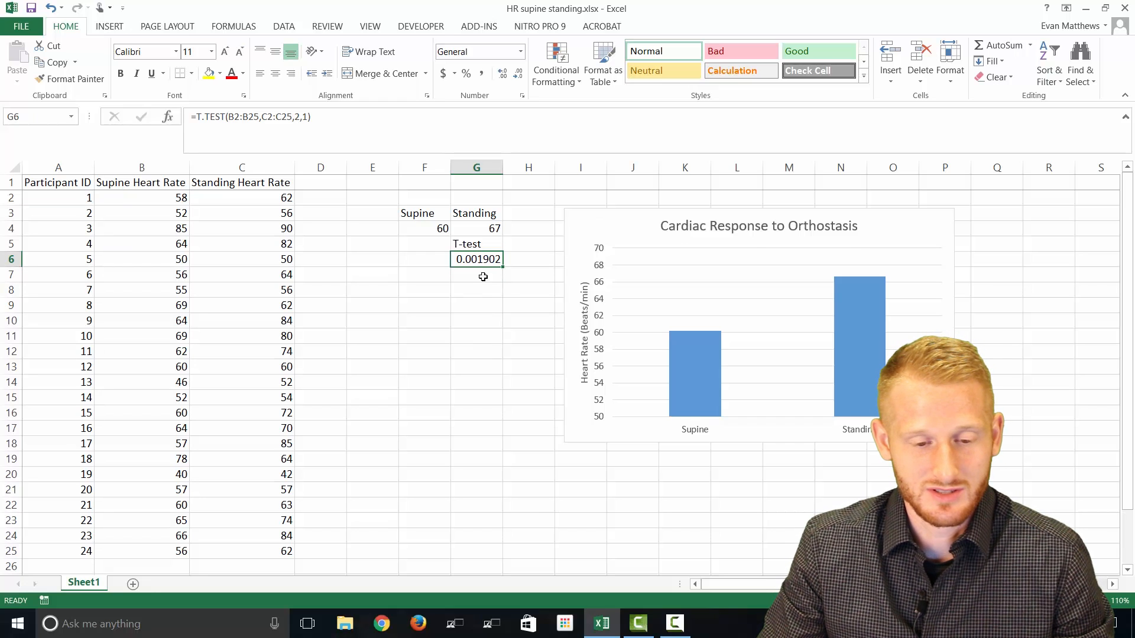
pyautogui.moveTo(464, 275)
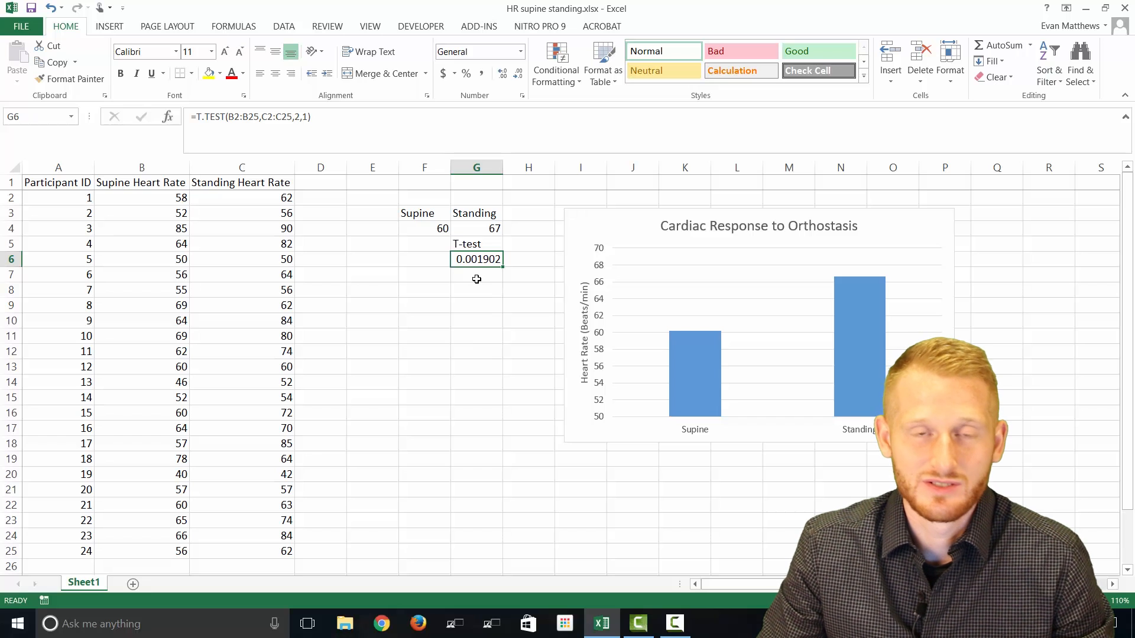
pyautogui.moveTo(483, 299)
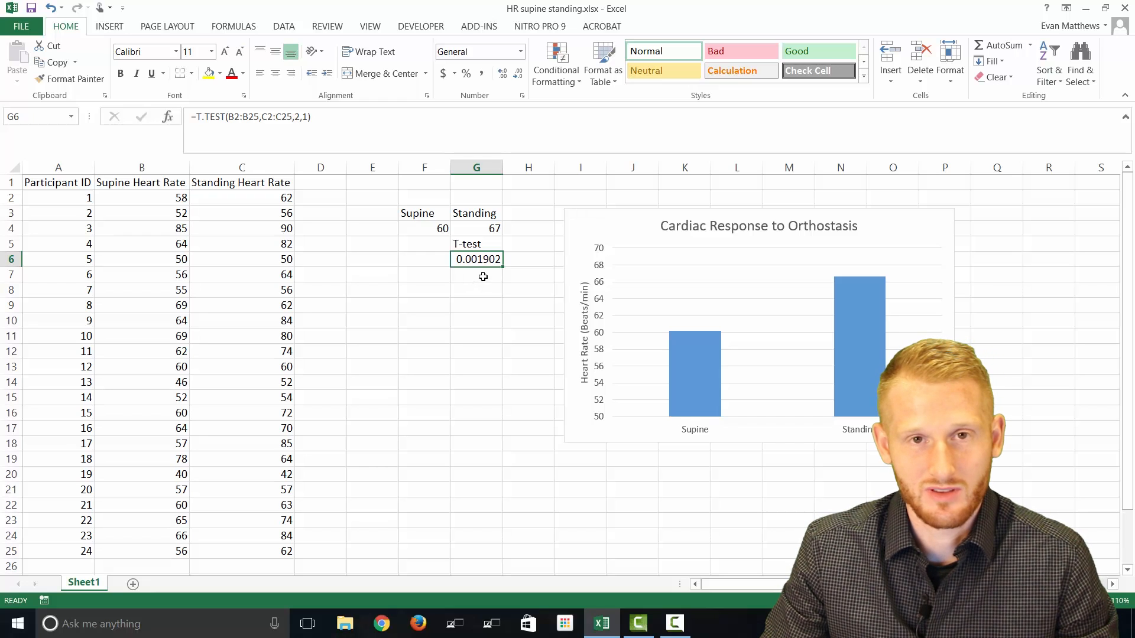
pyautogui.moveTo(606, 319)
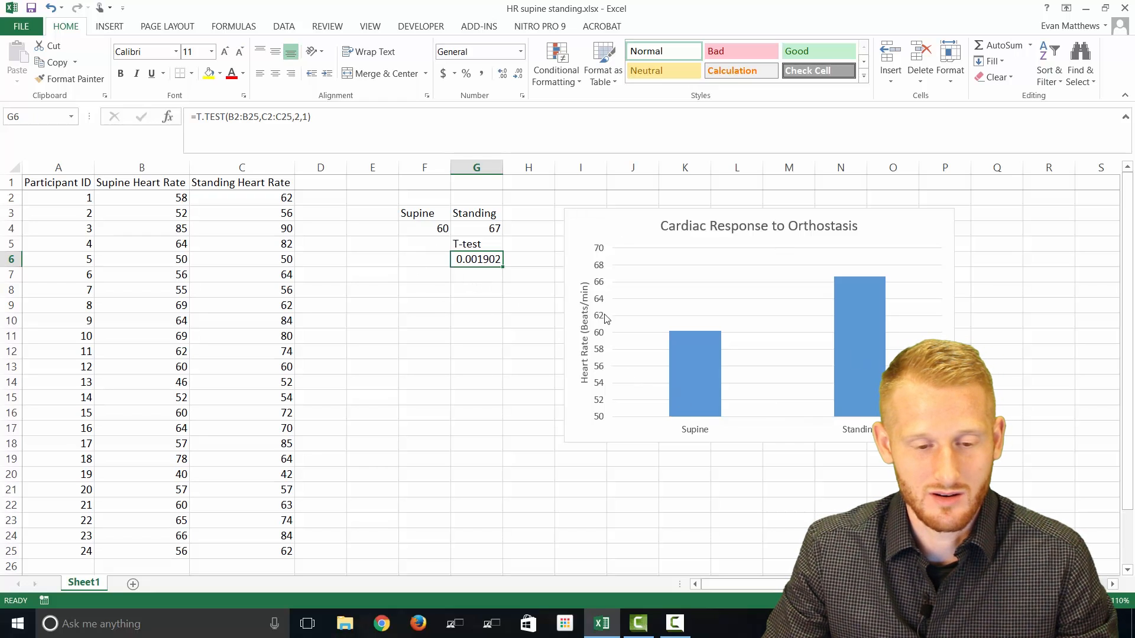
pyautogui.moveTo(678, 365)
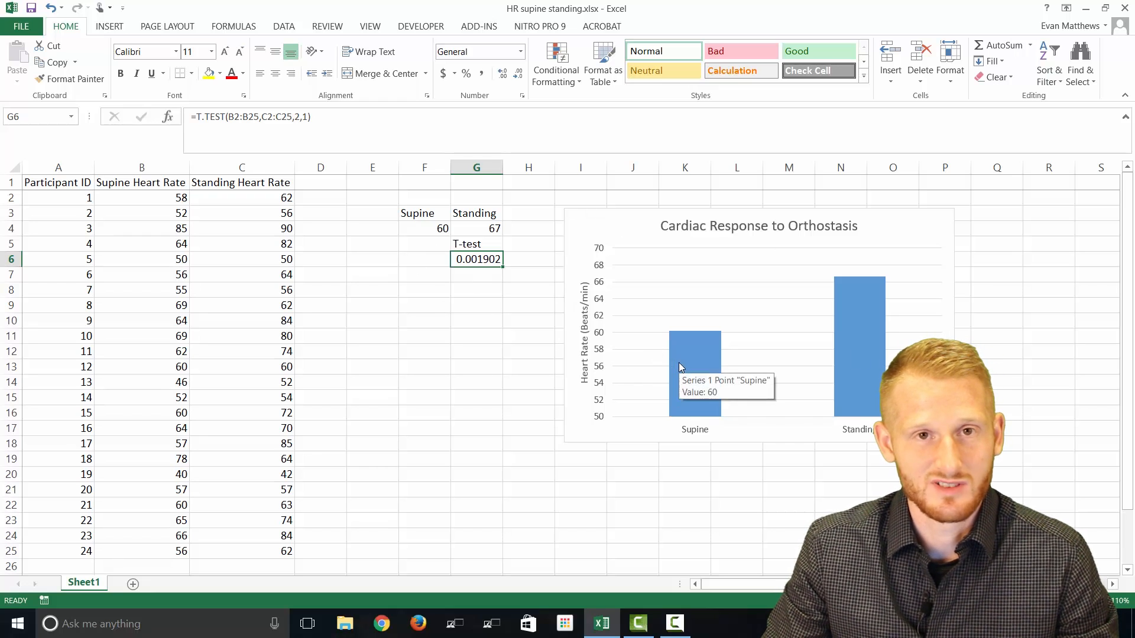
pyautogui.moveTo(896, 347)
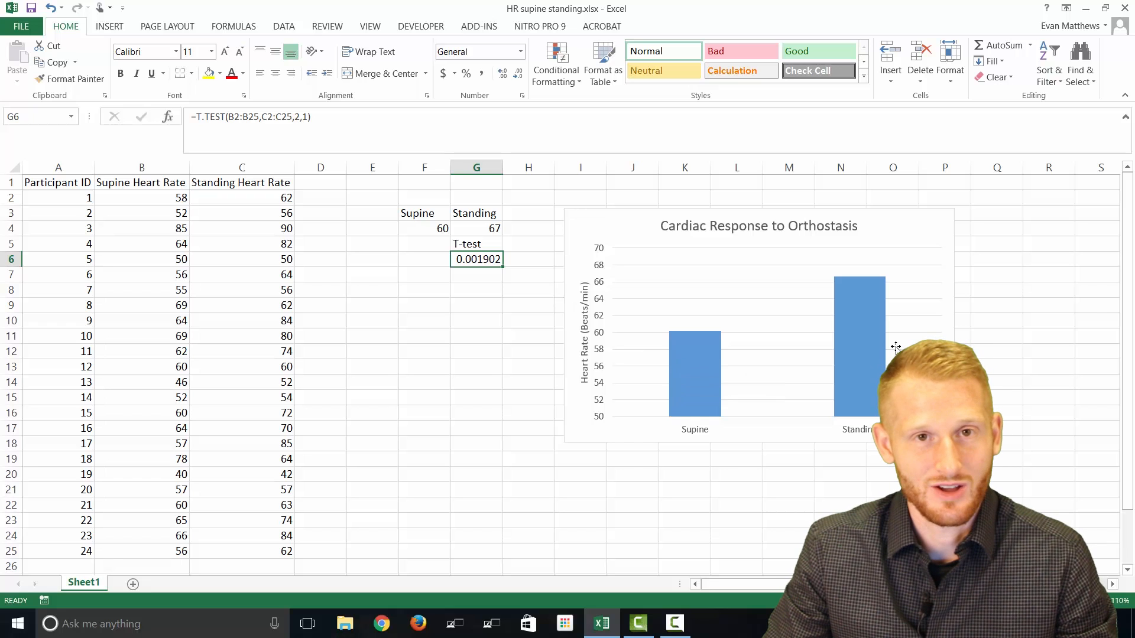
pyautogui.click(476, 228)
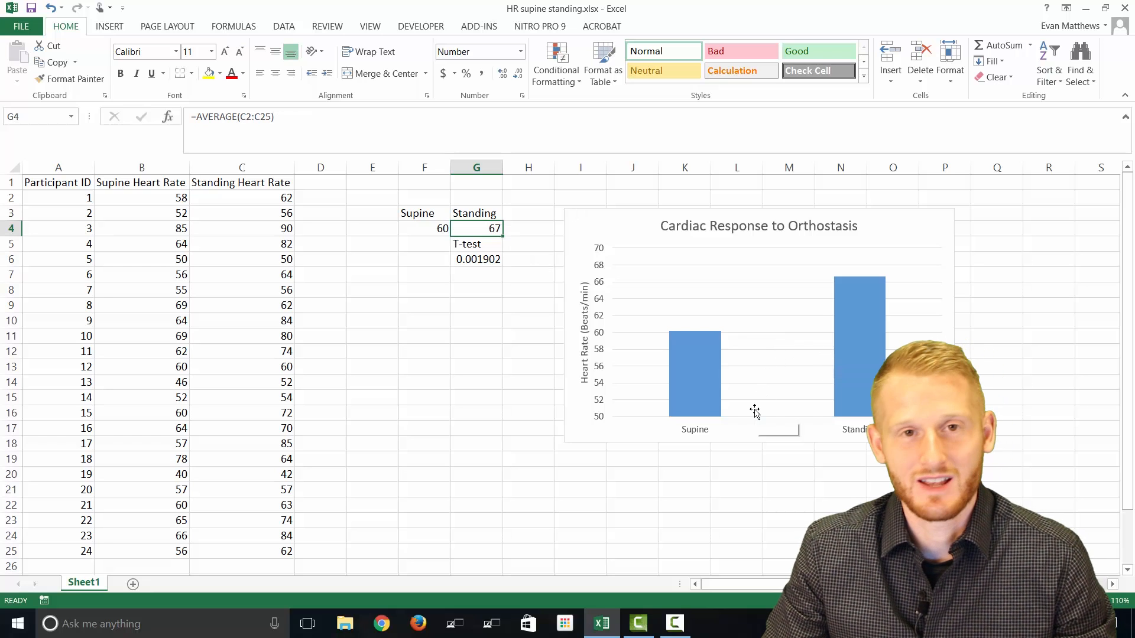
pyautogui.moveTo(754, 411)
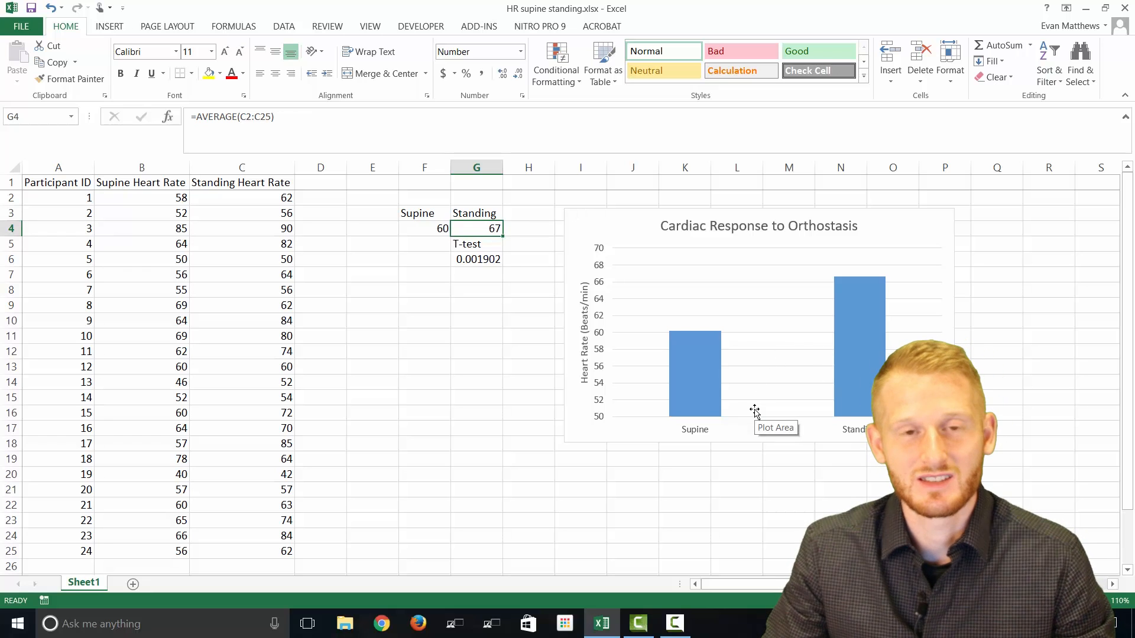
pyautogui.moveTo(695, 391)
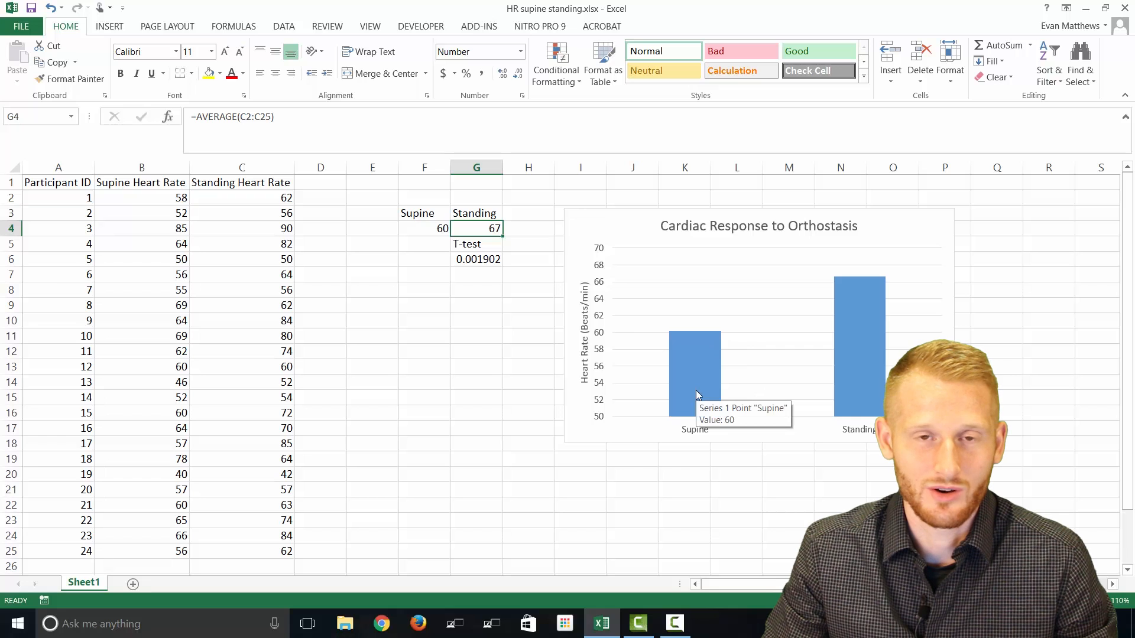
pyautogui.moveTo(480, 263)
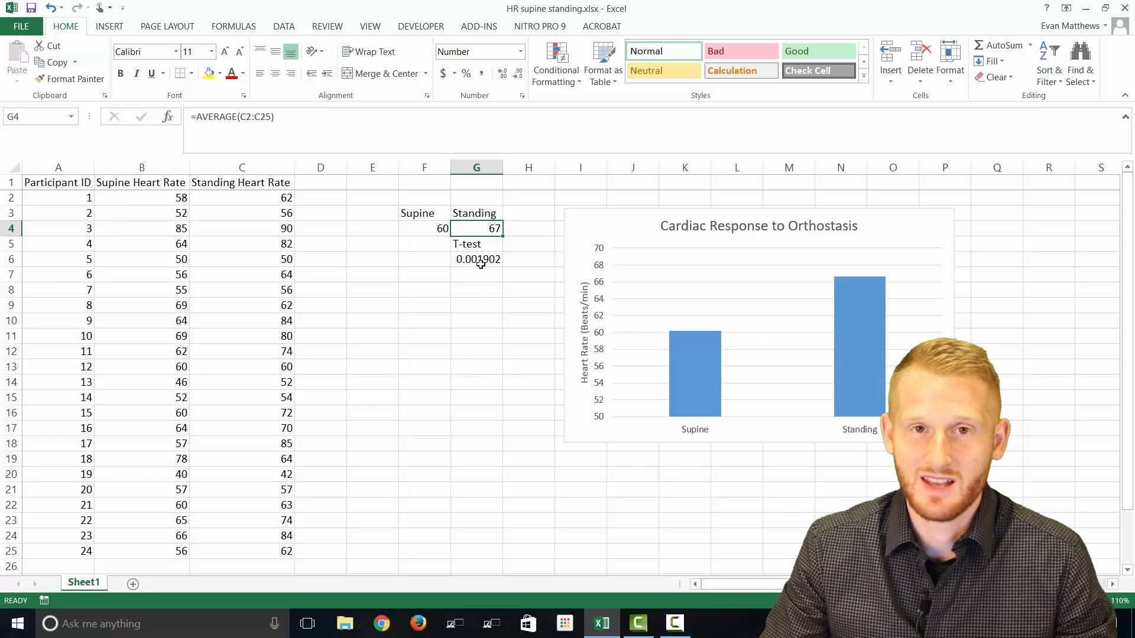
pyautogui.click(476, 259)
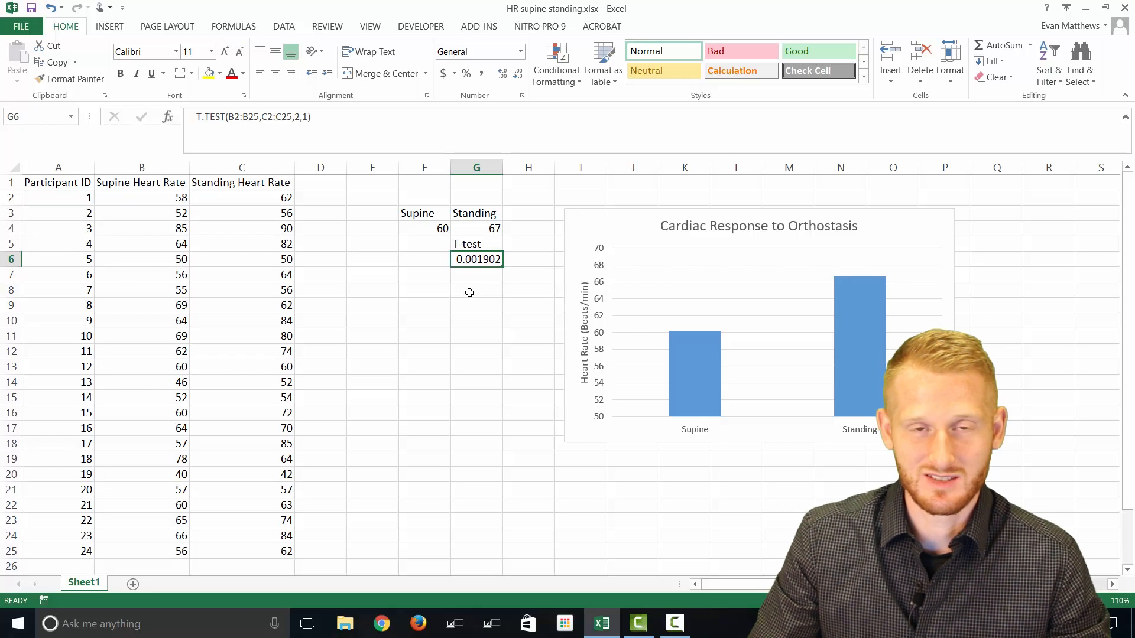
pyautogui.moveTo(478, 272)
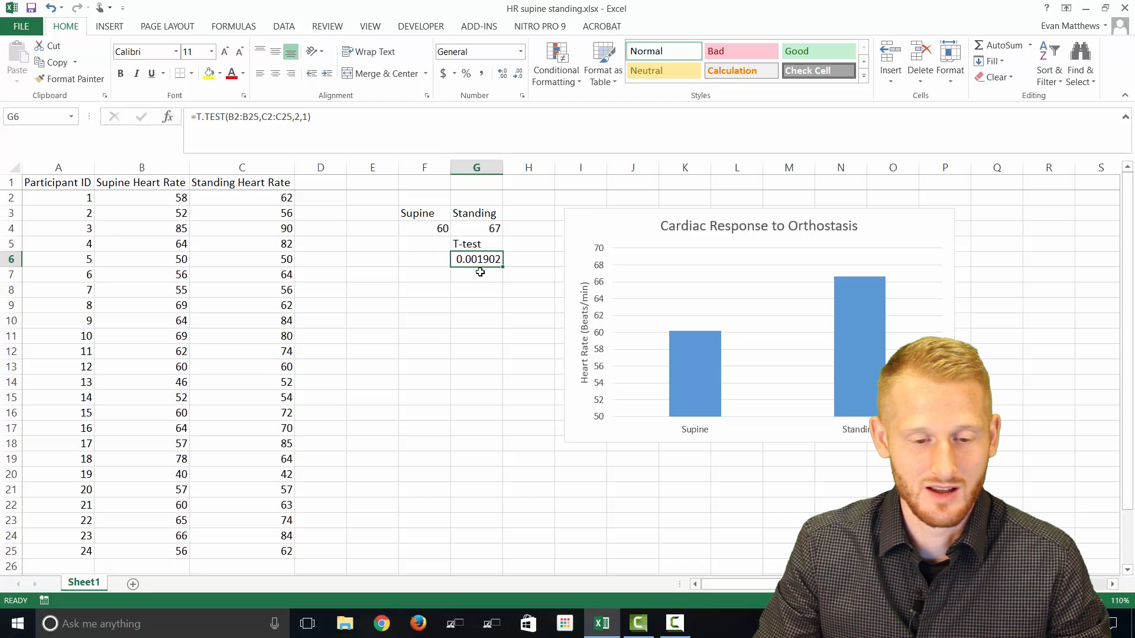
pyautogui.click(477, 276)
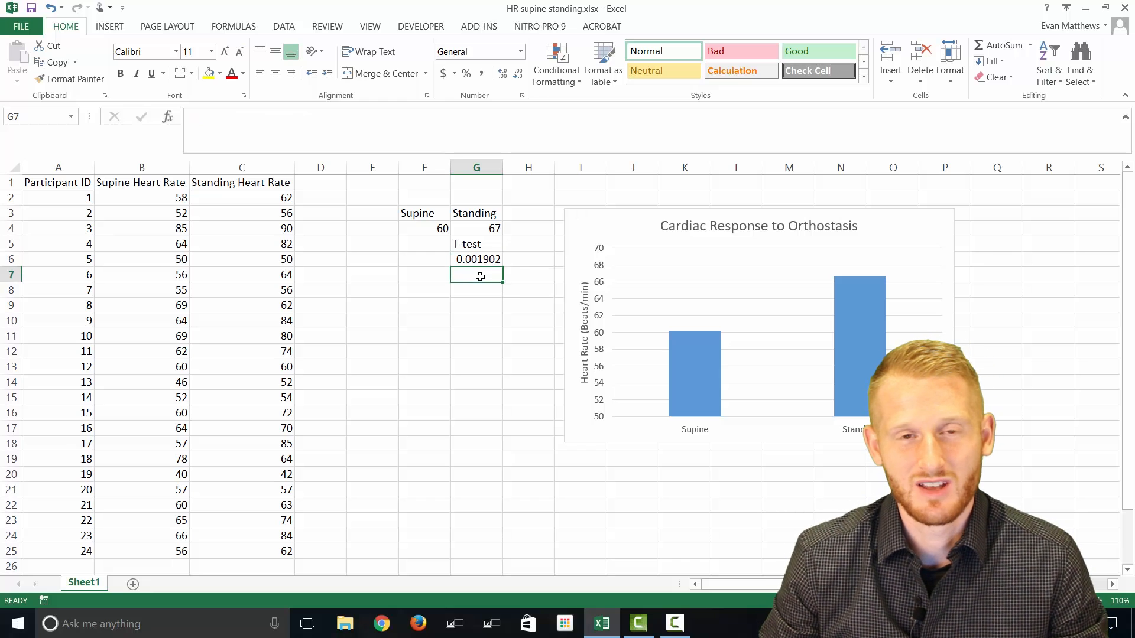
pyautogui.moveTo(479, 284)
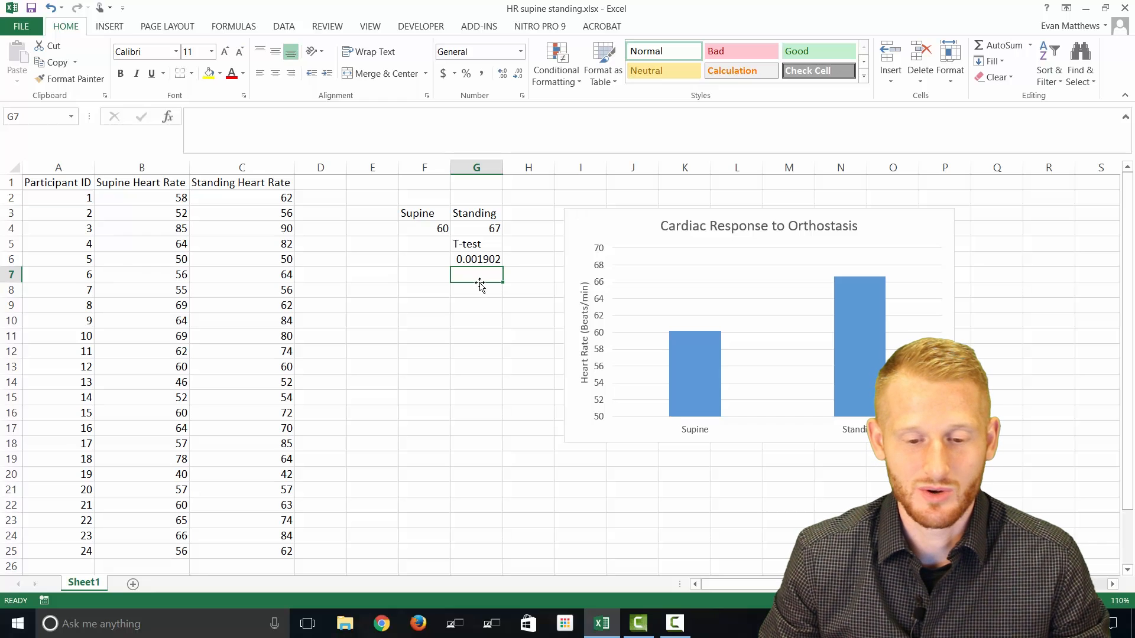
pyautogui.moveTo(737, 304)
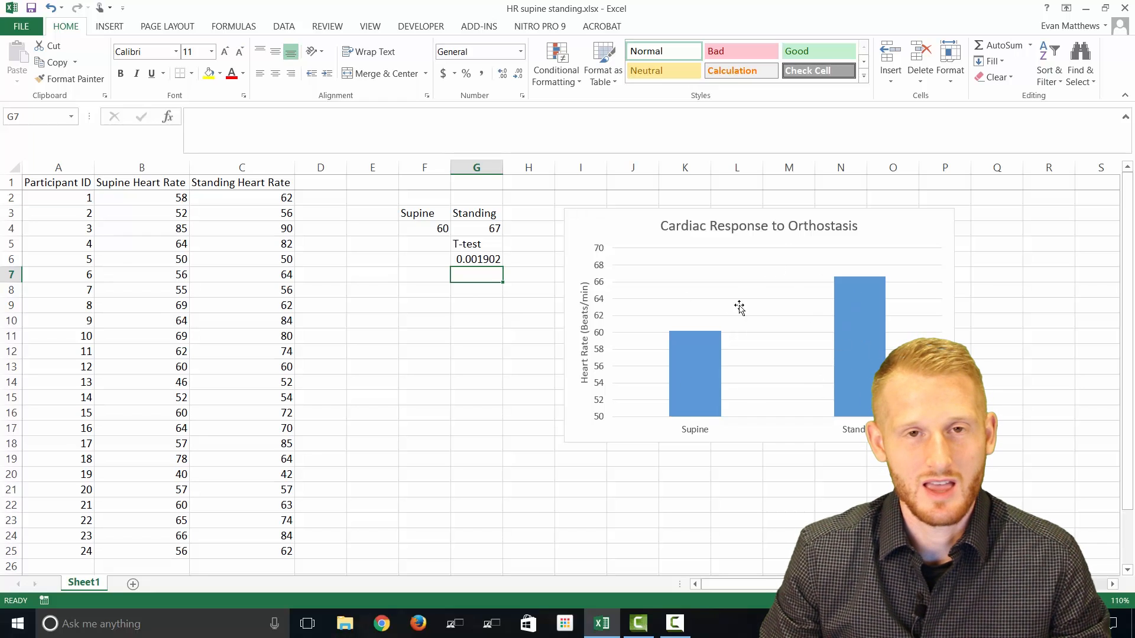
pyautogui.moveTo(754, 392)
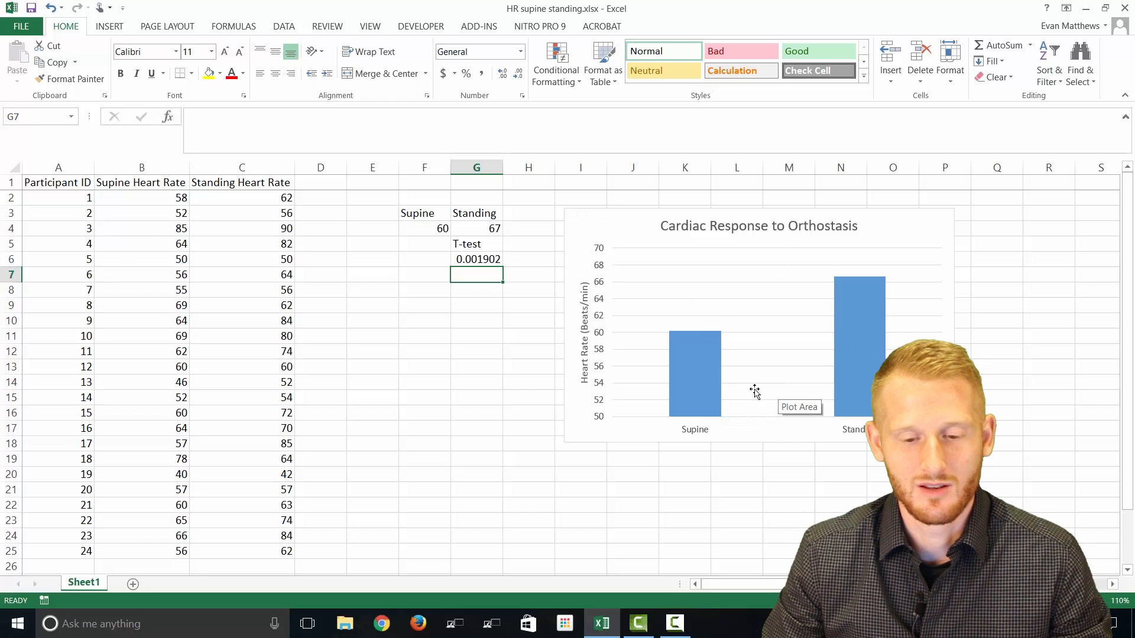